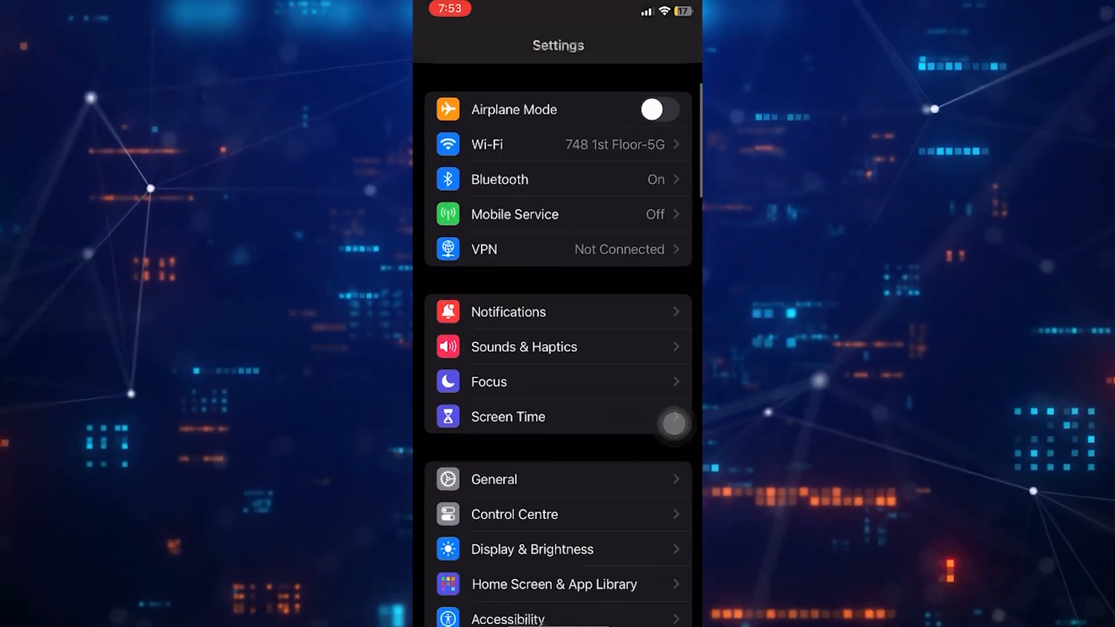
Reach the bottom of Safari's settings and go into its Advanced page
{"action": "scroll", "scroll_direction": "down", "scroll_amount": 3}
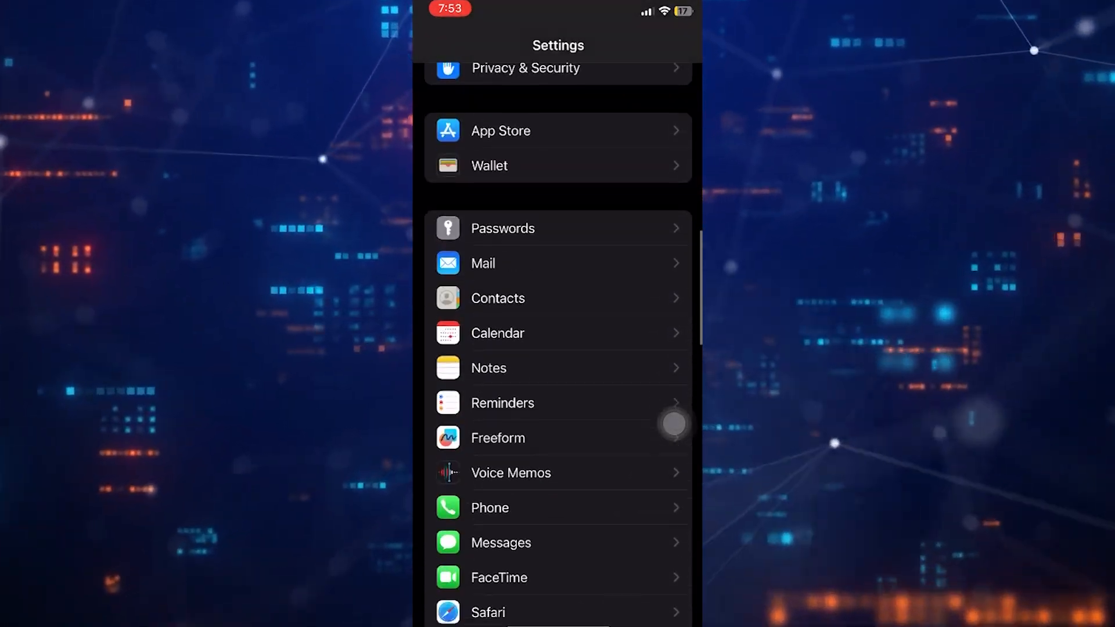
{"action": "scroll", "scroll_direction": "down", "scroll_amount": 3}
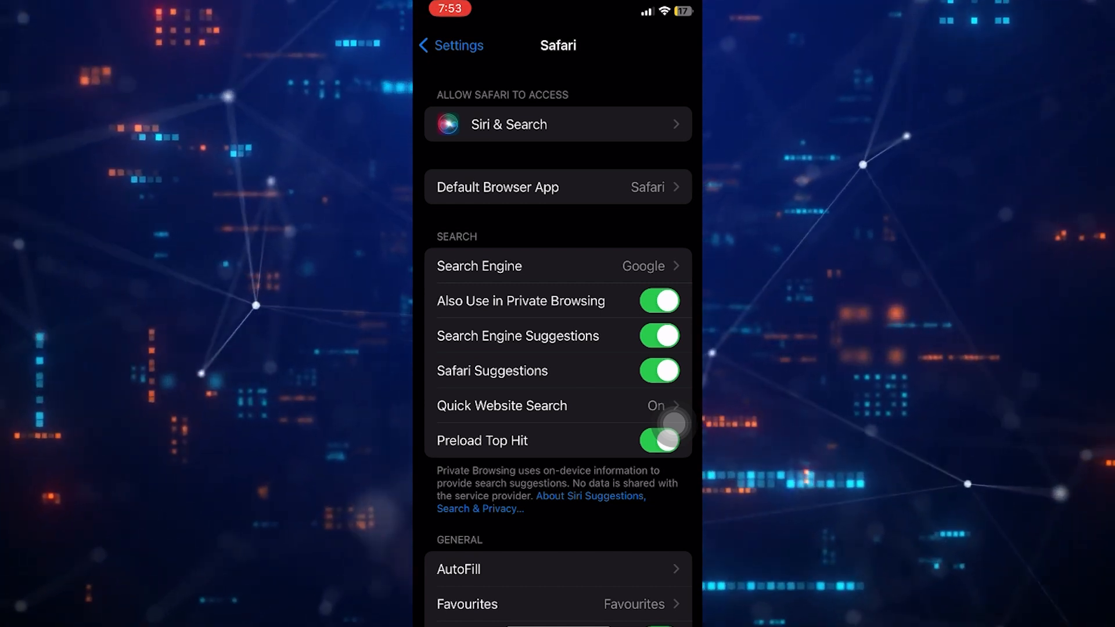
{"action": "scroll", "scroll_direction": "down", "scroll_amount": 3}
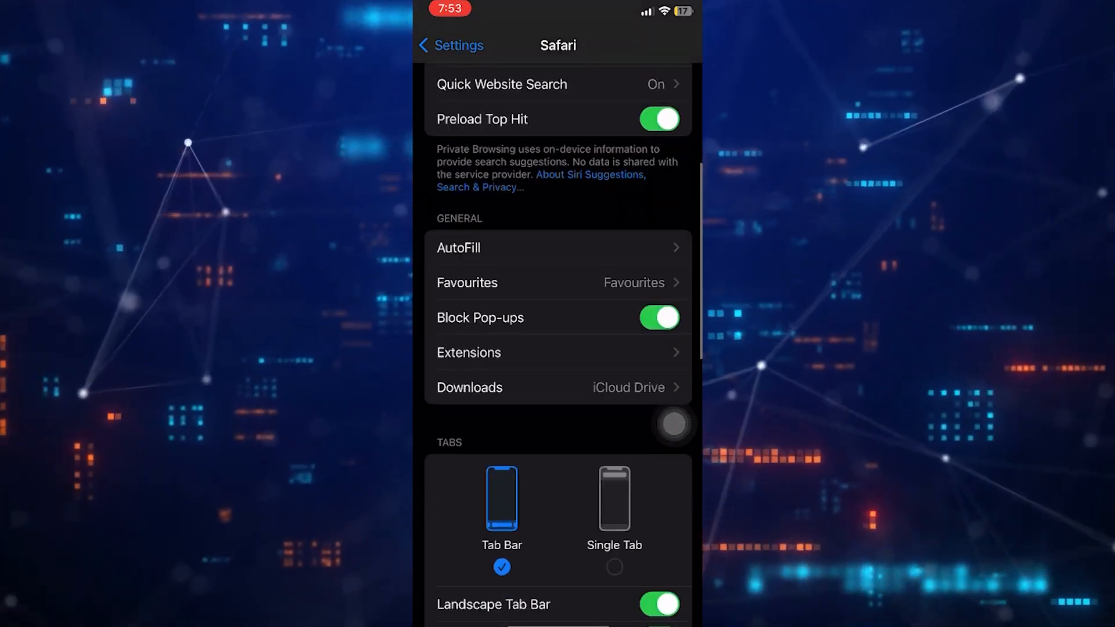
{"action": "scroll", "scroll_direction": "down", "scroll_amount": 3}
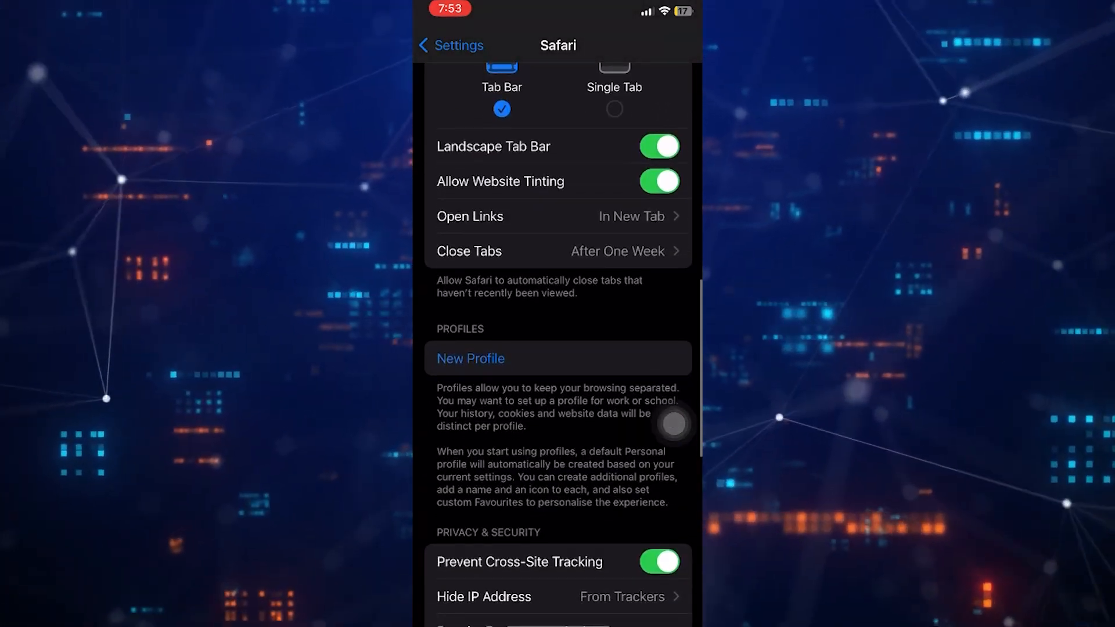
{"action": "scroll", "scroll_direction": "down", "scroll_amount": 3}
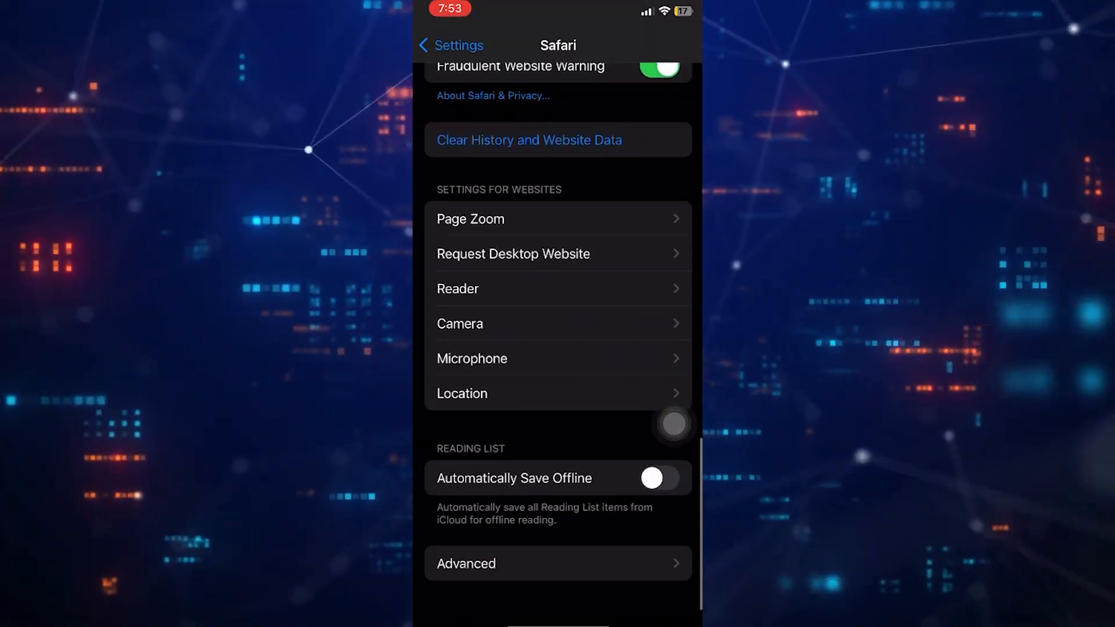
{"action": "left_click", "coordinate": [558, 563]}
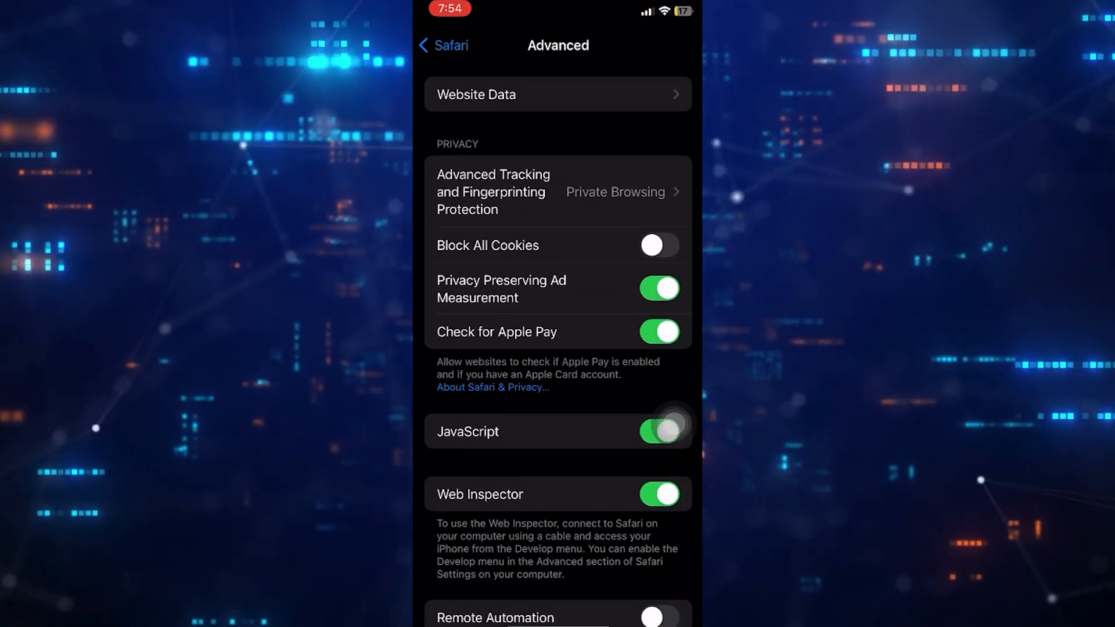
Scroll down Safari's Advanced options toward Feature Flags
{"action": "scroll", "scroll_direction": "down", "scroll_amount": 3}
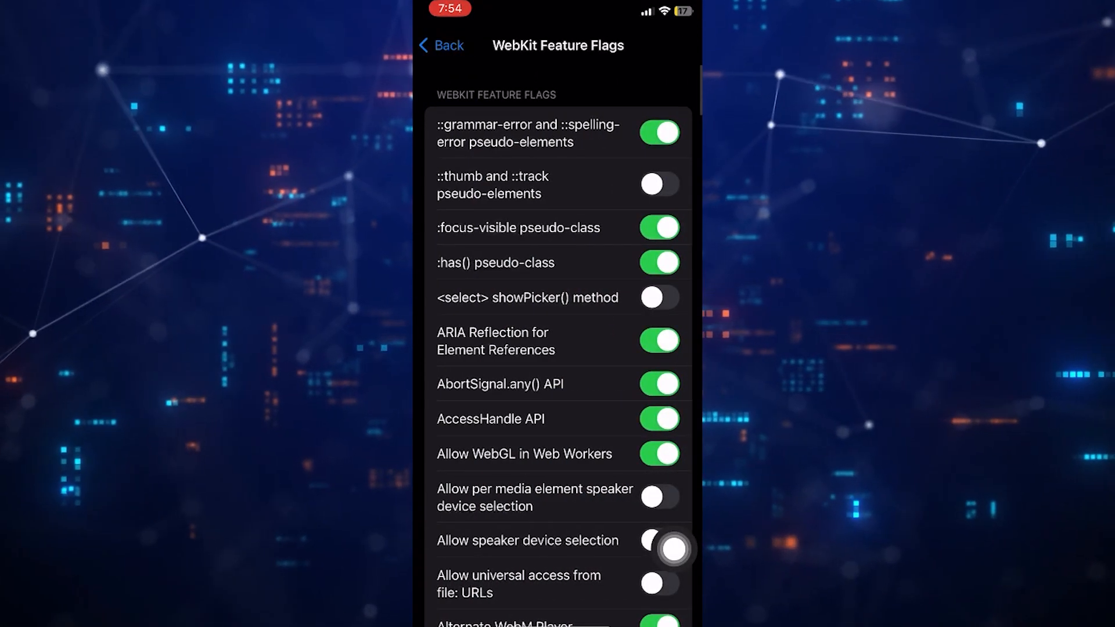
Browse the WebKit Feature Flags list, then return to Safari's Advanced page
{"action": "scroll", "scroll_direction": "down", "scroll_amount": 3}
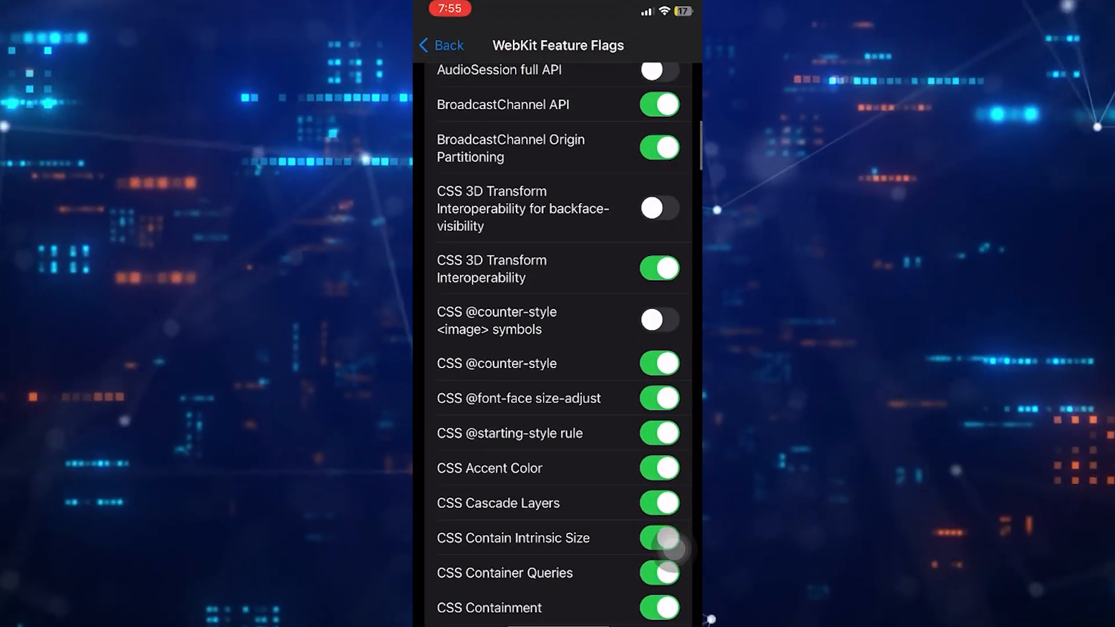
{"action": "scroll", "scroll_direction": "down", "scroll_amount": 3}
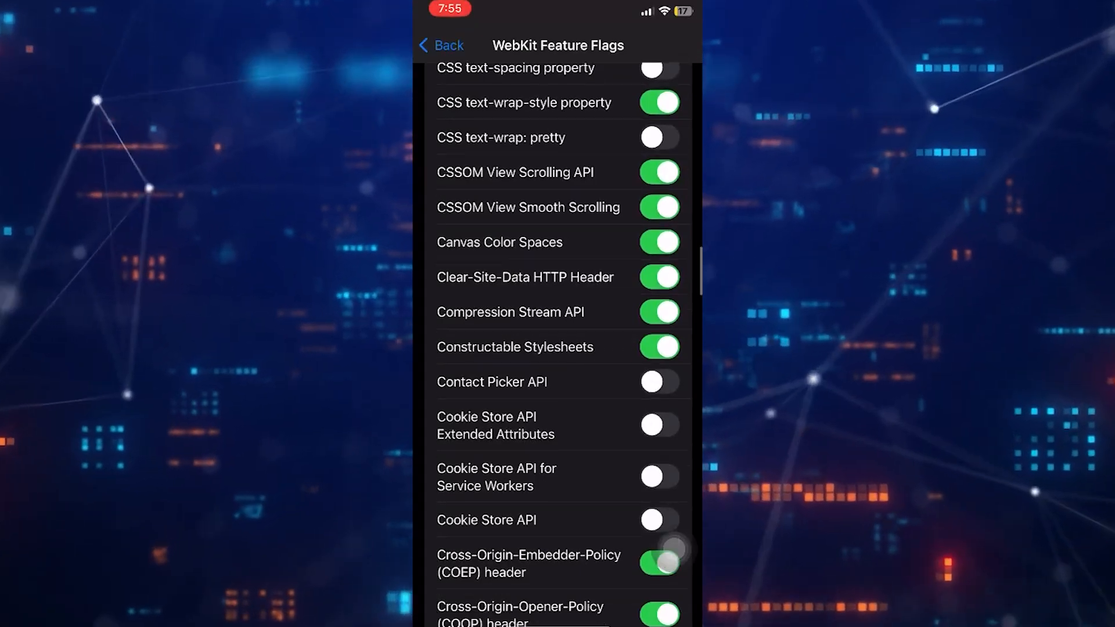
{"action": "left_click", "coordinate": [440, 45]}
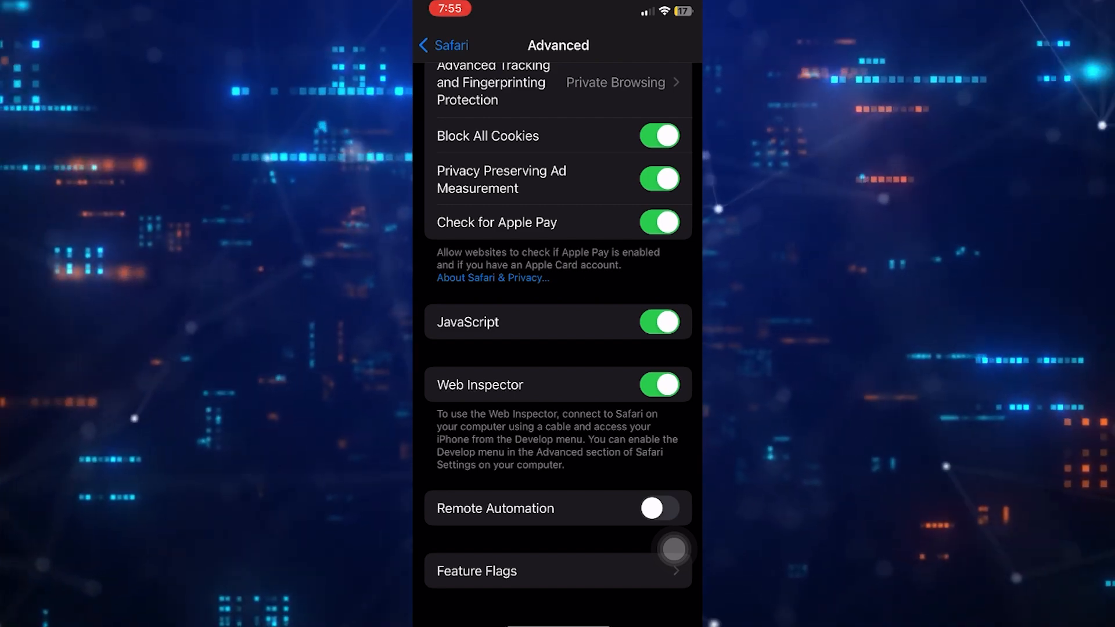
Scroll up Safari's Advanced page to view the Block All Cookies toggle
{"action": "scroll", "scroll_direction": "up", "scroll_amount": 3}
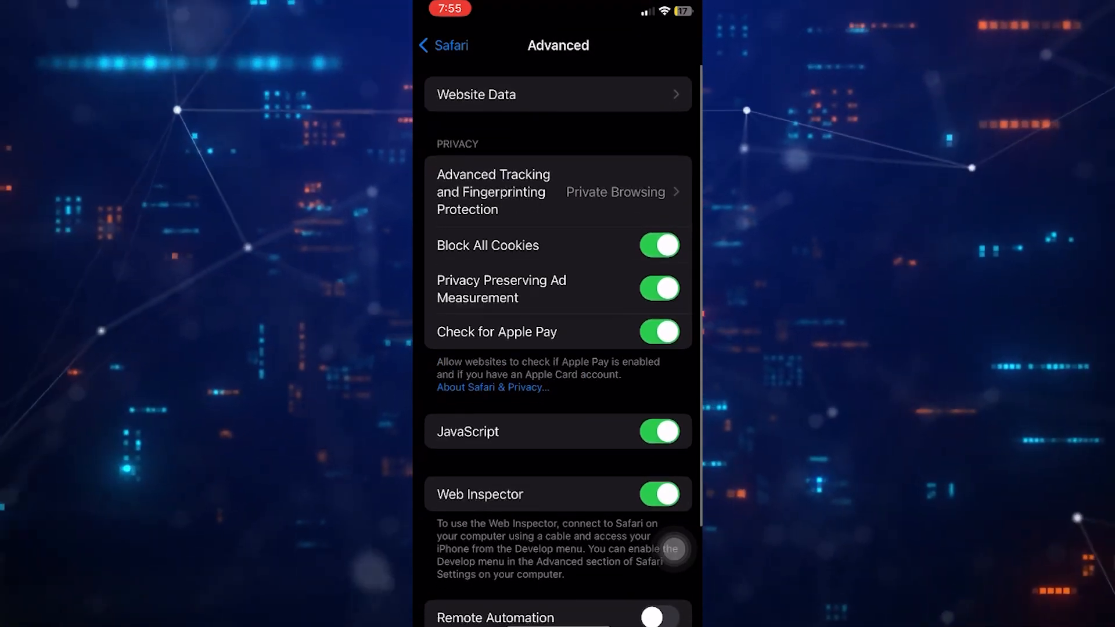